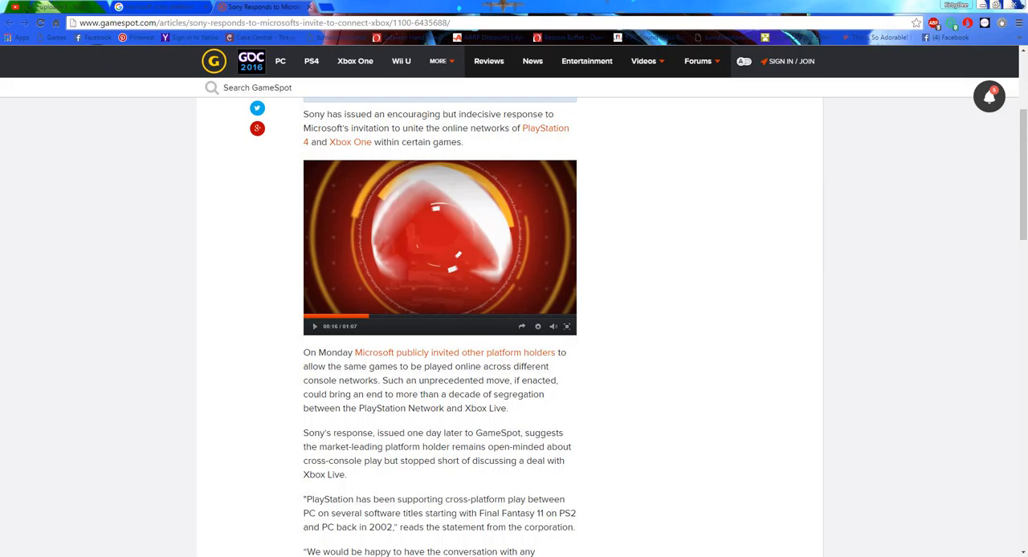
Step: Play the embedded news video and pause it at about 0:42
{"action": "scroll", "scroll_direction": "up", "scroll_amount": 3}
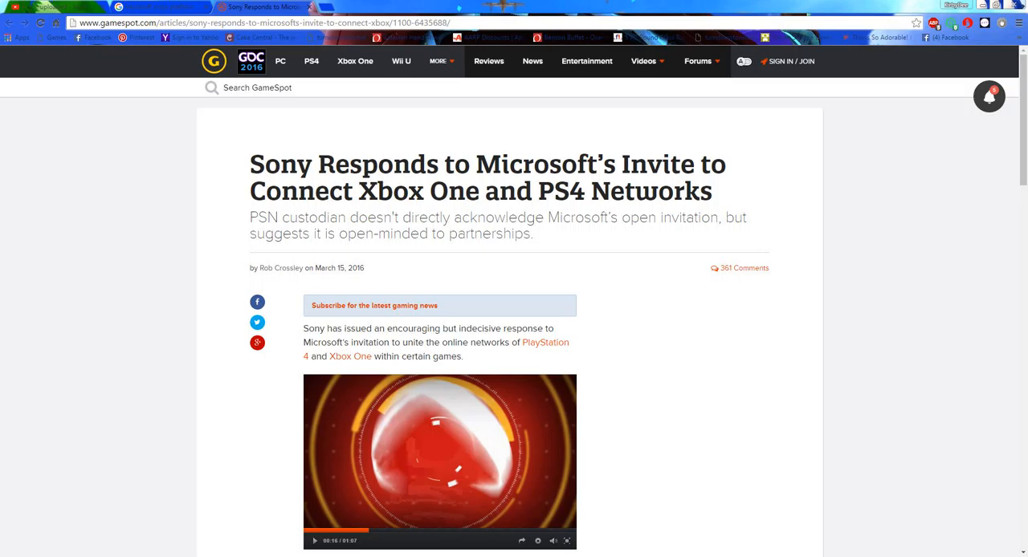
{"action": "scroll", "scroll_direction": "down", "scroll_amount": 3}
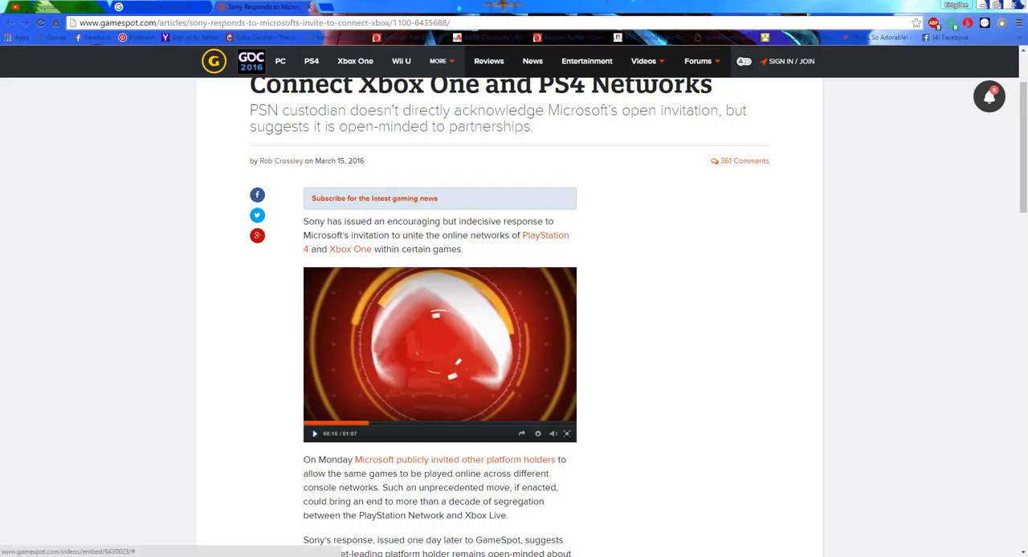
{"action": "left_click", "coordinate": [315, 433]}
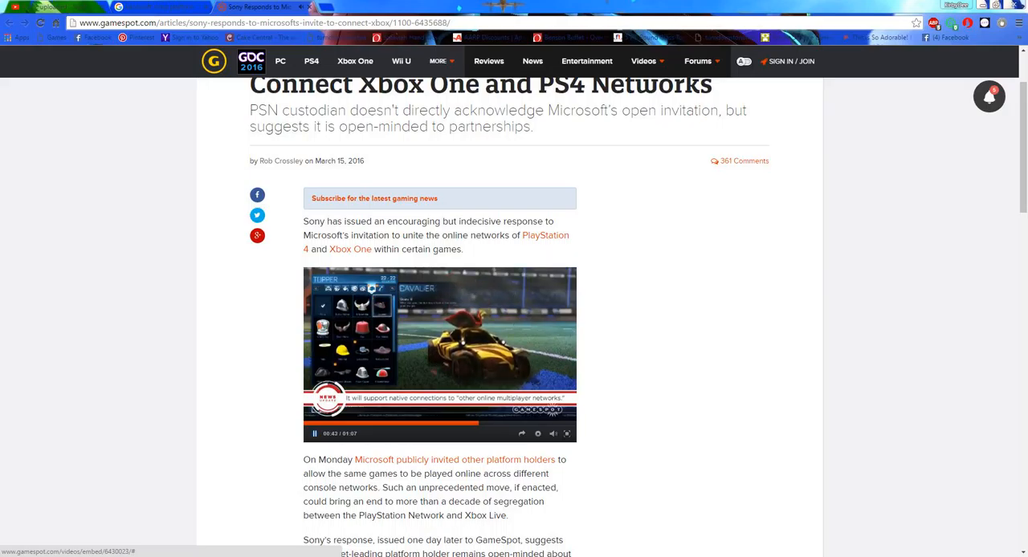
{"action": "left_click", "coordinate": [314, 434]}
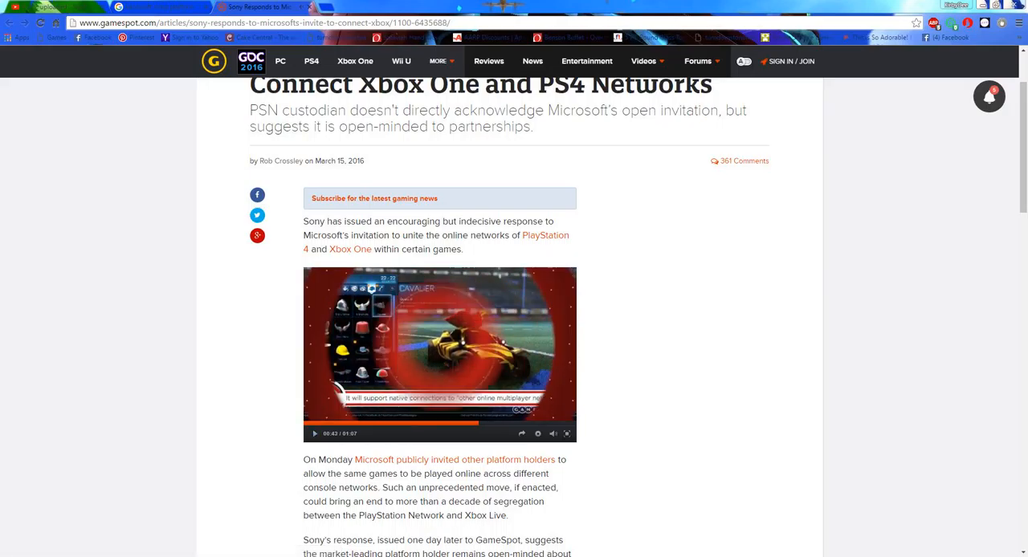
{"action": "scroll", "scroll_direction": "up", "scroll_amount": 3}
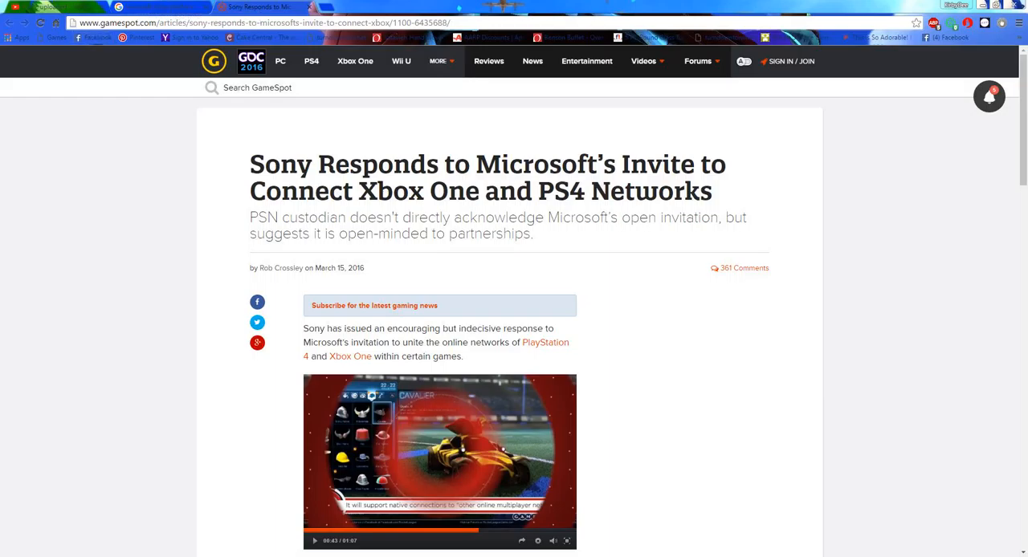
{"action": "scroll", "scroll_direction": "down", "scroll_amount": 3}
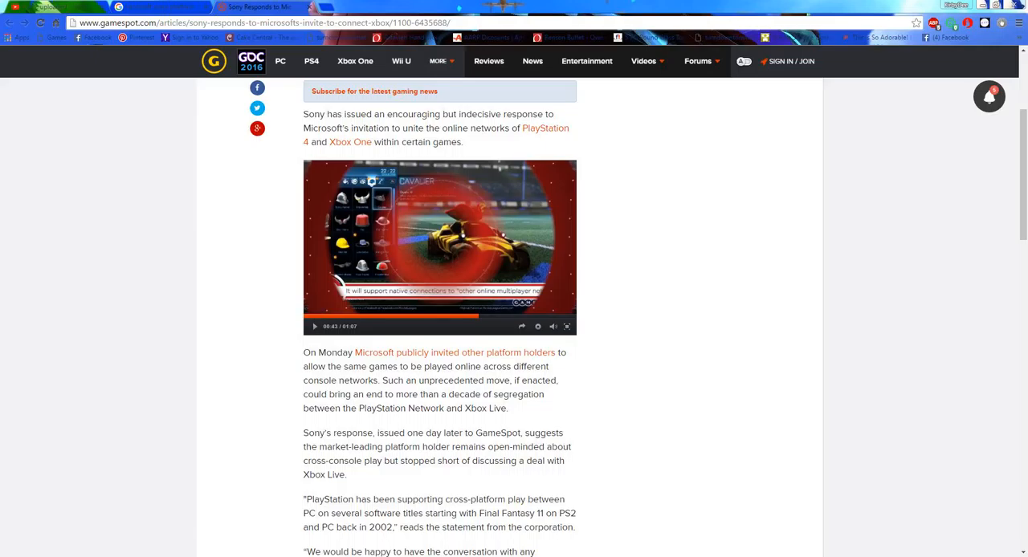
{"action": "scroll", "scroll_direction": "down", "scroll_amount": 3}
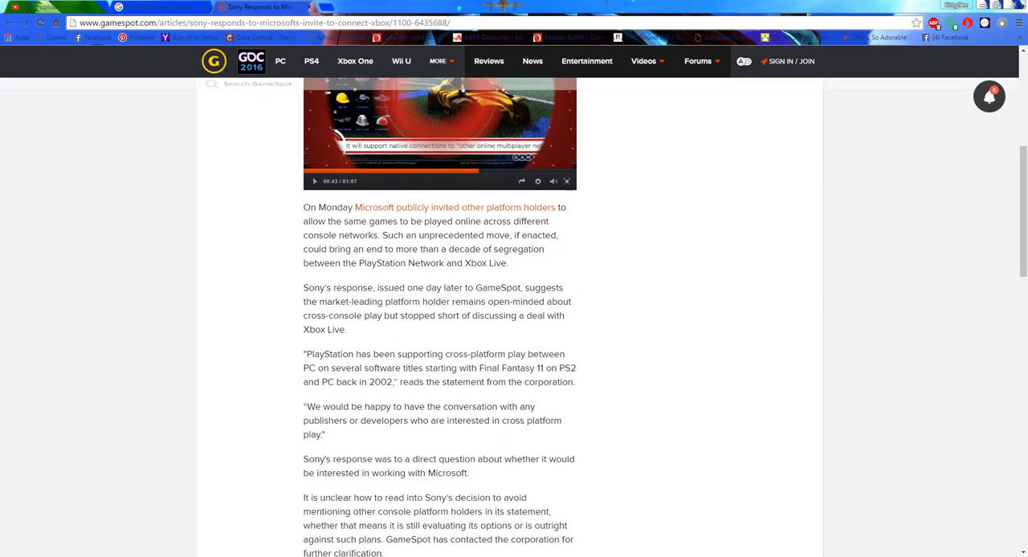
{"action": "scroll", "scroll_direction": "up", "scroll_amount": 3}
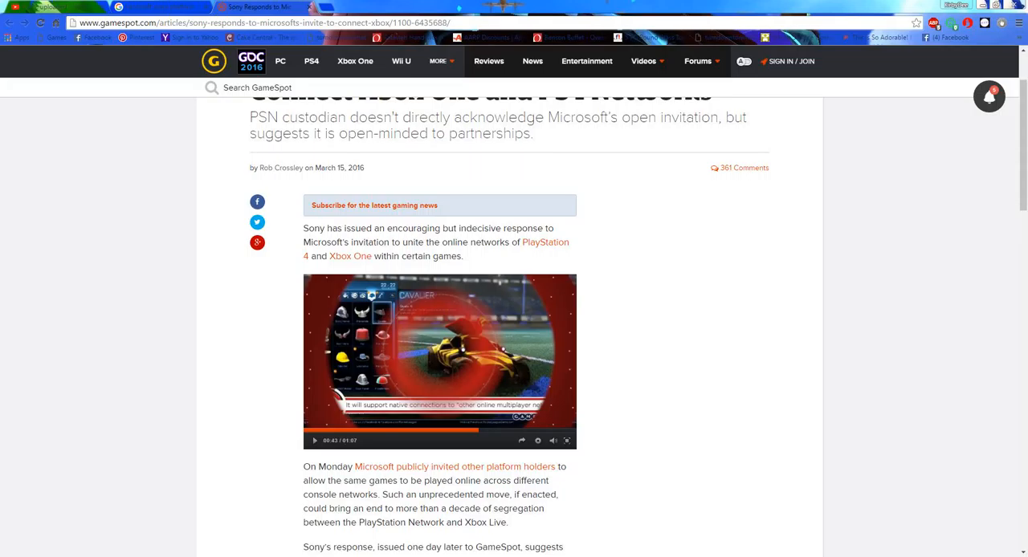
{"action": "mouse_move", "coordinate": [566, 440]}
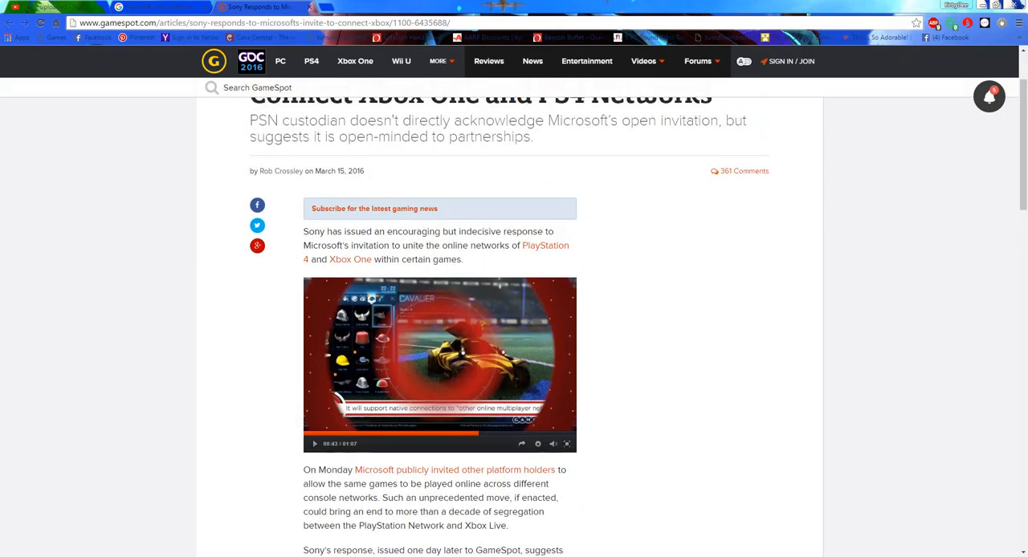
{"action": "scroll", "scroll_direction": "up", "scroll_amount": 3}
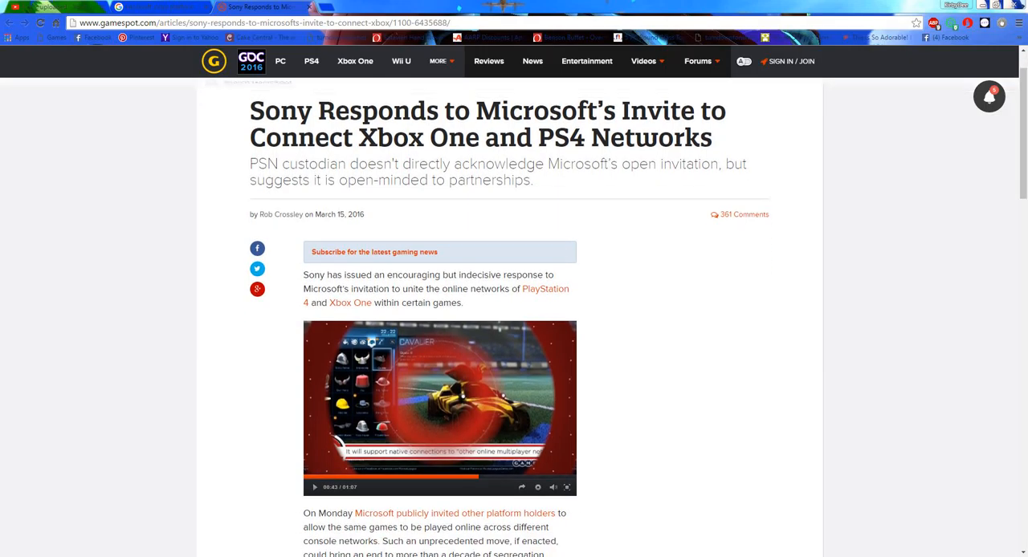
{"action": "scroll", "scroll_direction": "down", "scroll_amount": 3}
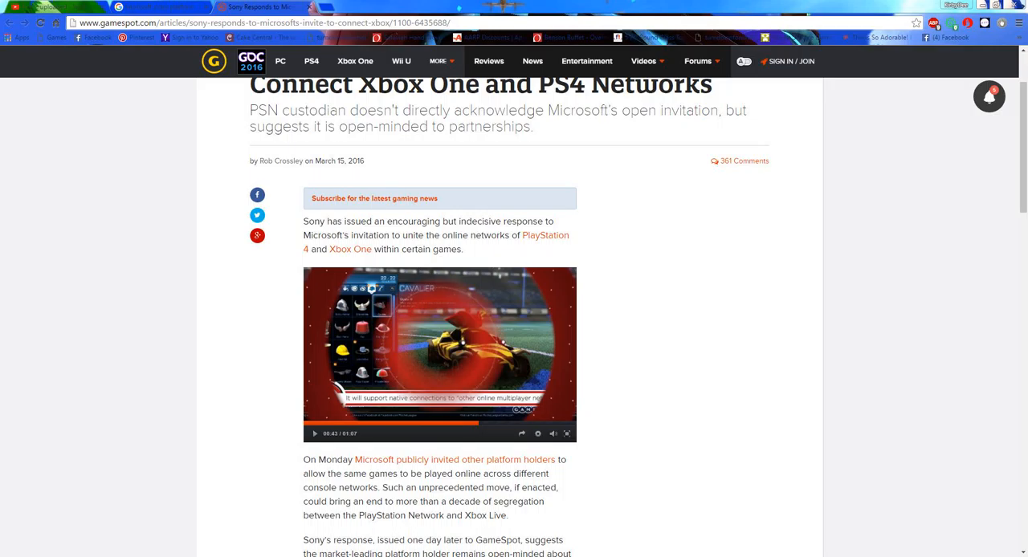
{"action": "scroll", "scroll_direction": "down", "scroll_amount": 3}
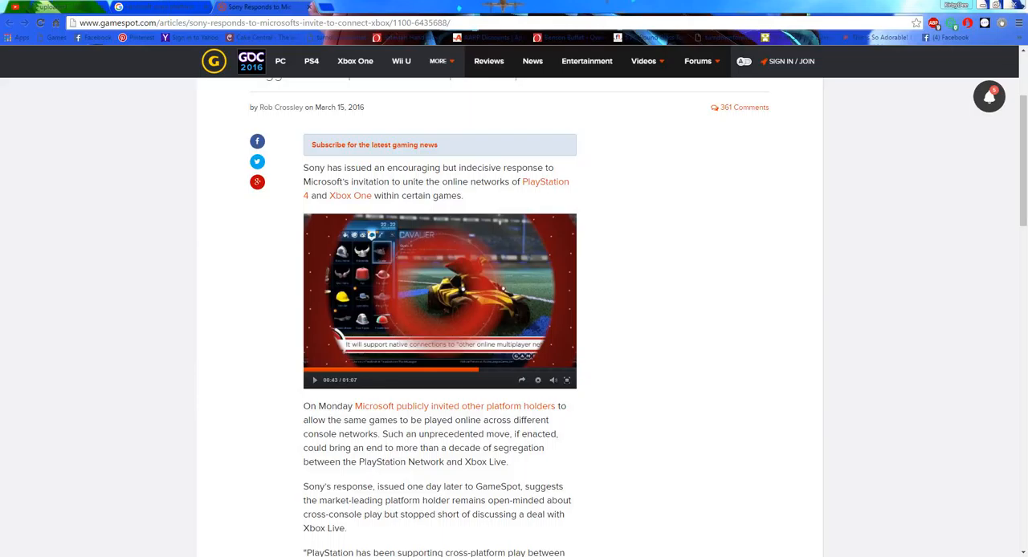
Step: Scroll down to Sony's statement and Microsoft's Rocket League cross-play announcement
{"action": "scroll", "scroll_direction": "down", "scroll_amount": 3}
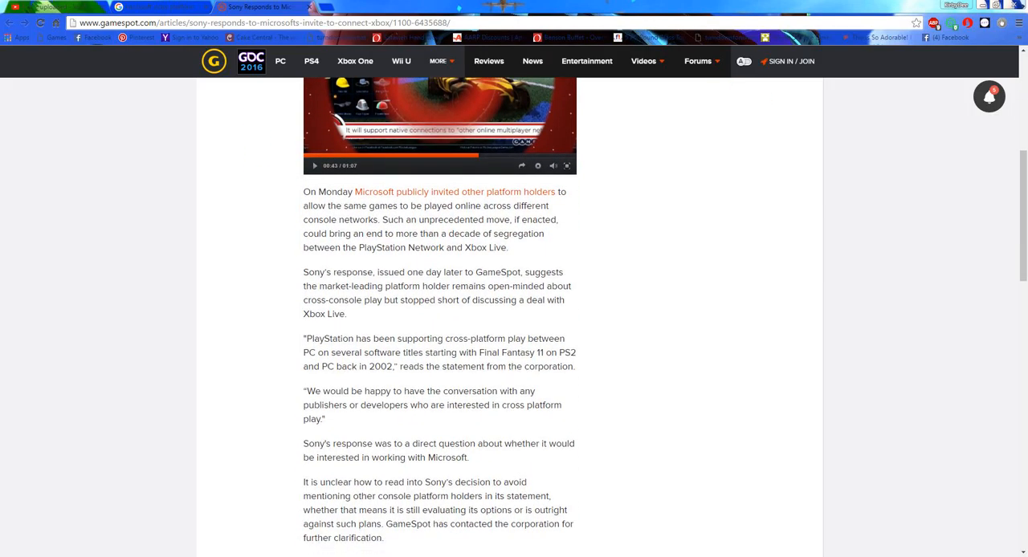
{"action": "scroll", "scroll_direction": "down", "scroll_amount": 3}
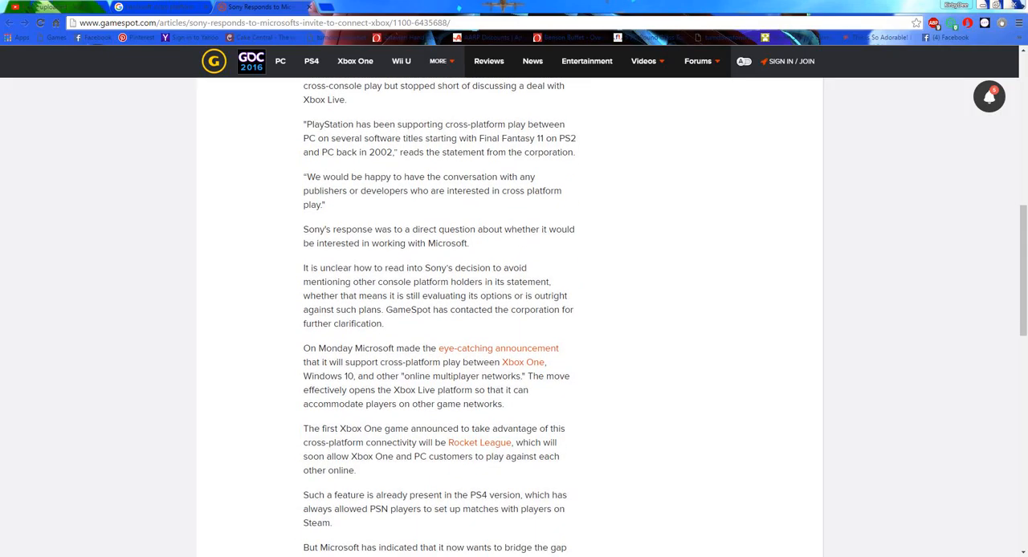
{"action": "scroll", "scroll_direction": "up", "scroll_amount": 3}
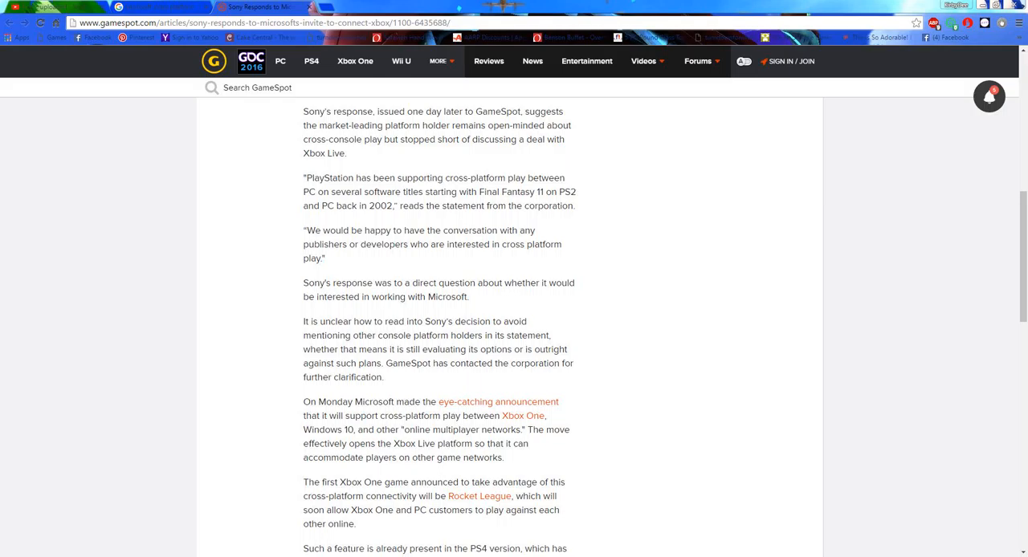
Step: Scroll past the PS4 Steam matchmaking paragraph to Chris Charla's cross-network quote
{"action": "scroll", "scroll_direction": "down", "scroll_amount": 3}
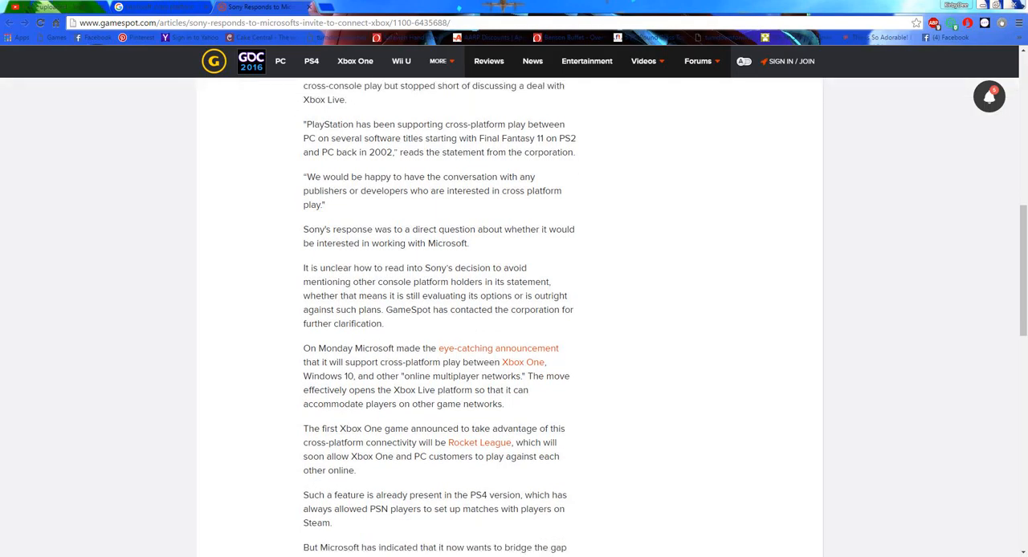
{"action": "scroll", "scroll_direction": "down", "scroll_amount": 3}
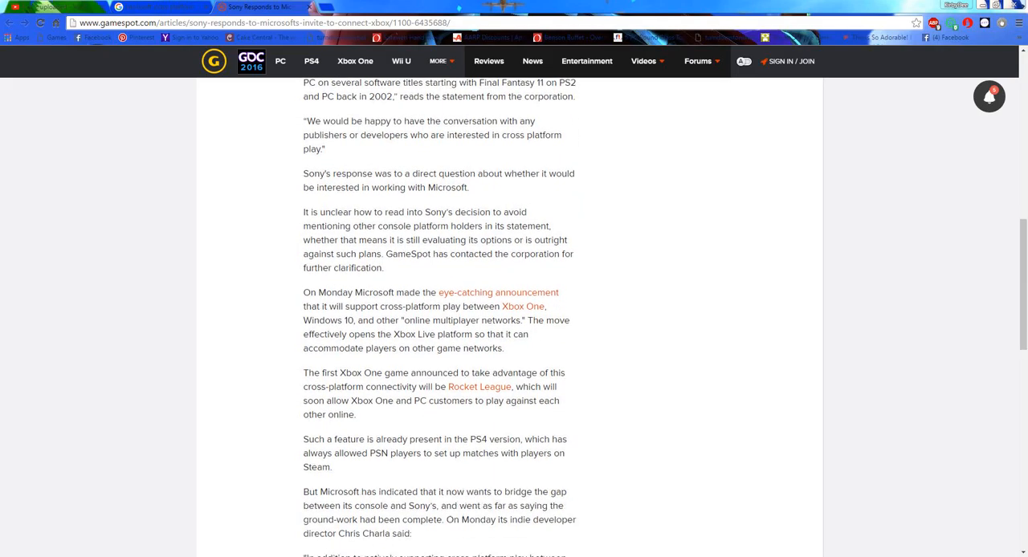
{"action": "scroll", "scroll_direction": "down", "scroll_amount": 3}
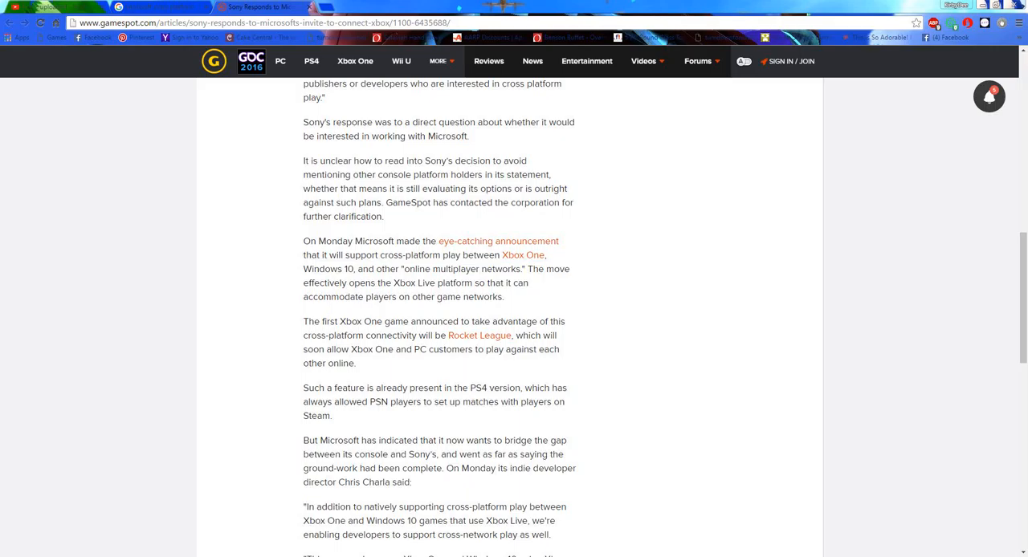
Step: Scroll to the article's end, back up to the headline, and open the MORE platforms list
{"action": "scroll", "scroll_direction": "down", "scroll_amount": 3}
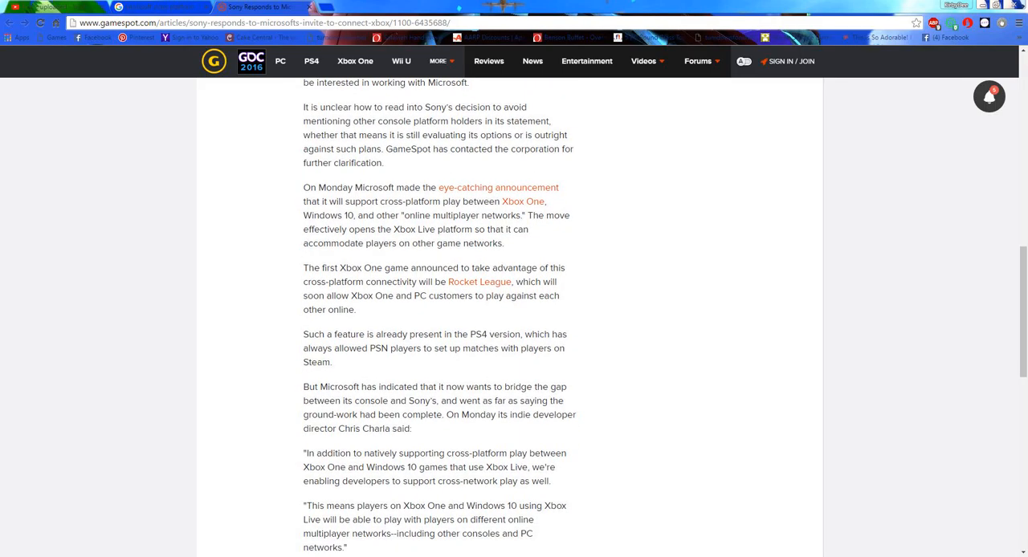
{"action": "scroll", "scroll_direction": "down", "scroll_amount": 3}
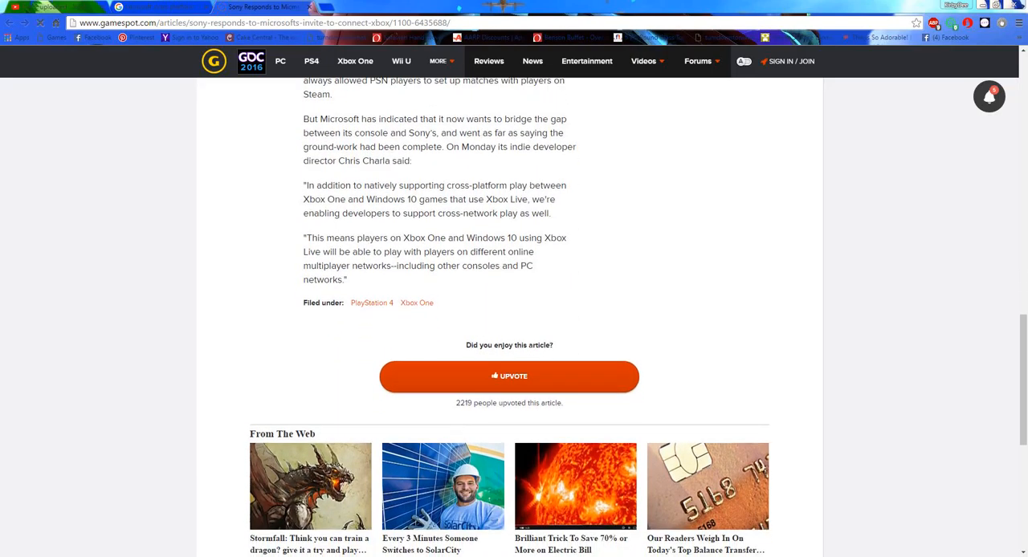
{"action": "scroll", "scroll_direction": "up", "scroll_amount": 3}
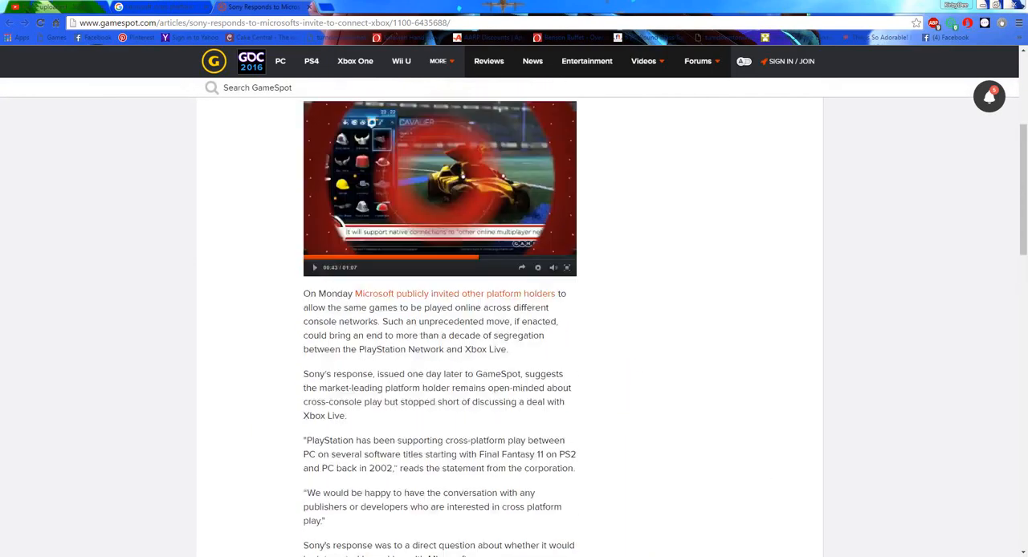
{"action": "scroll", "scroll_direction": "up", "scroll_amount": 3}
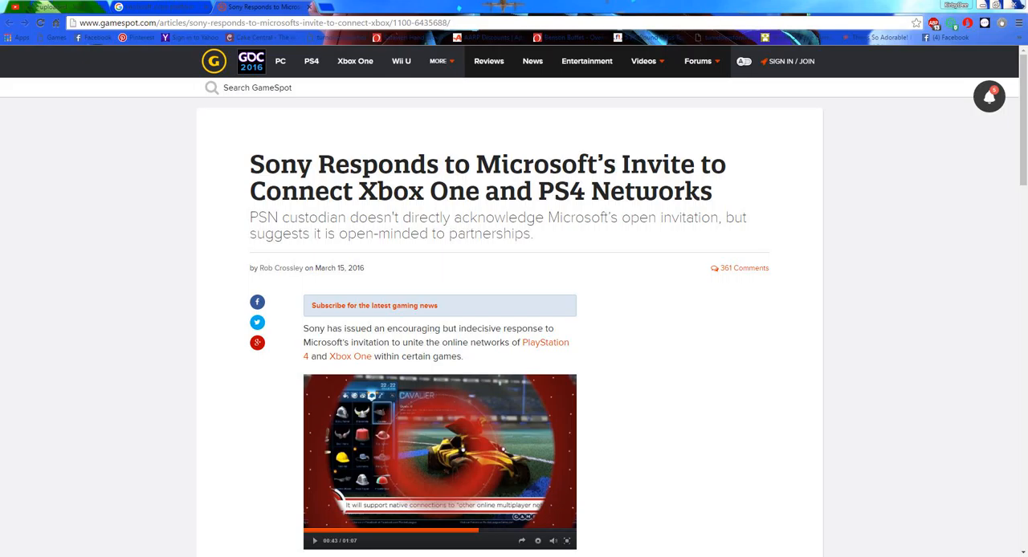
{"action": "left_click", "coordinate": [440, 61]}
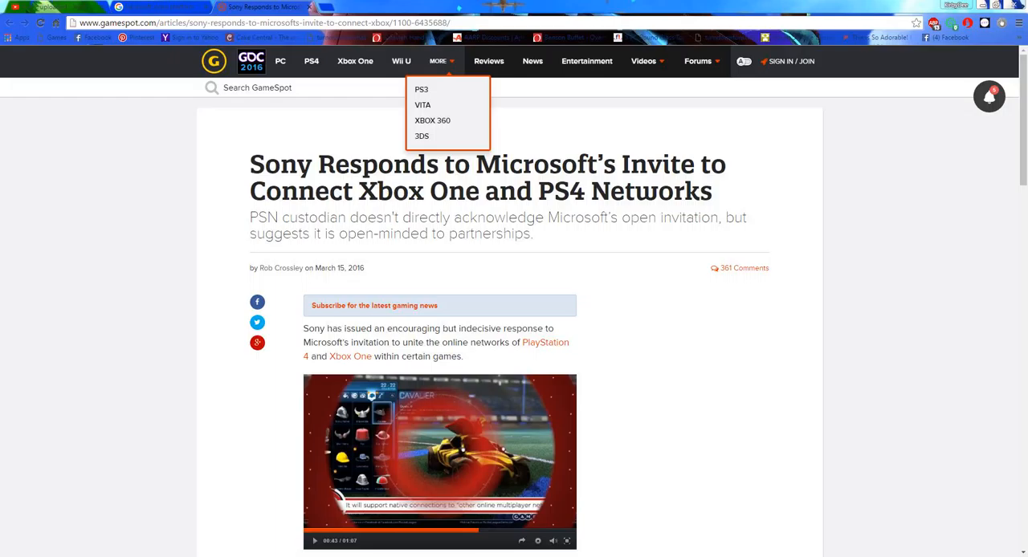